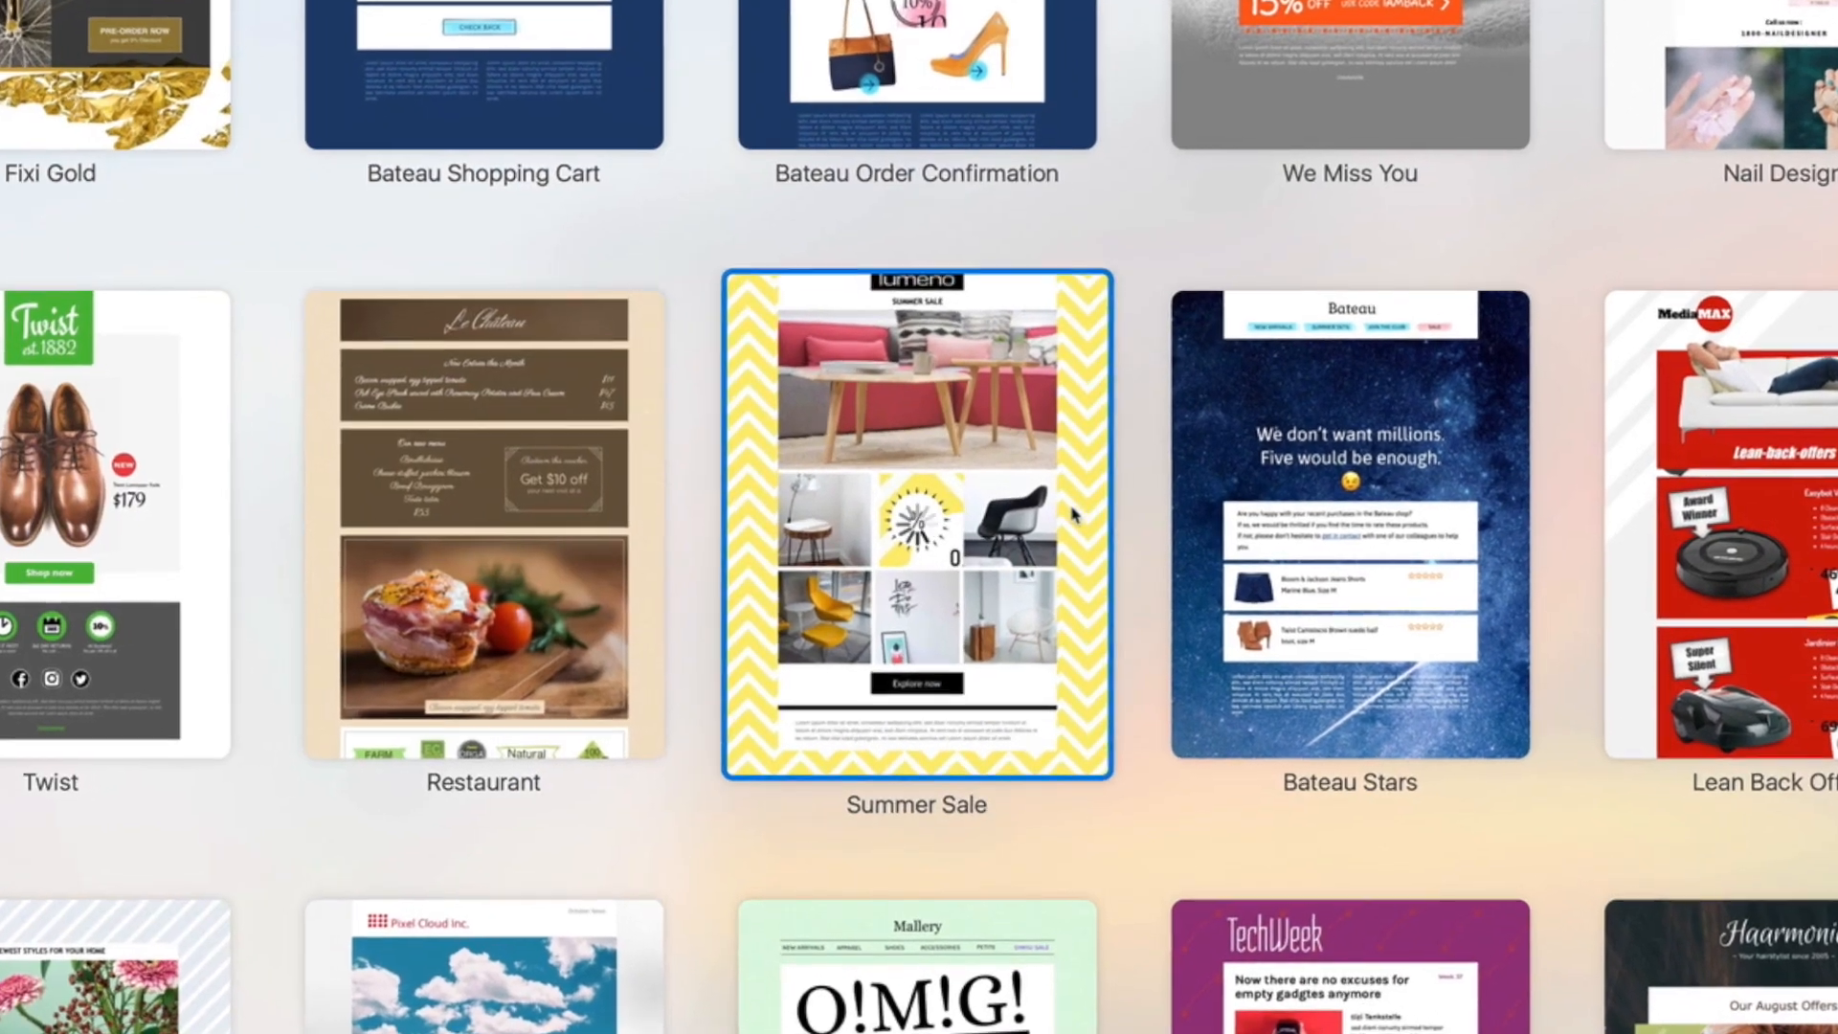
Open the Summer Sale template from the gallery into the editor window
double_click(916, 520)
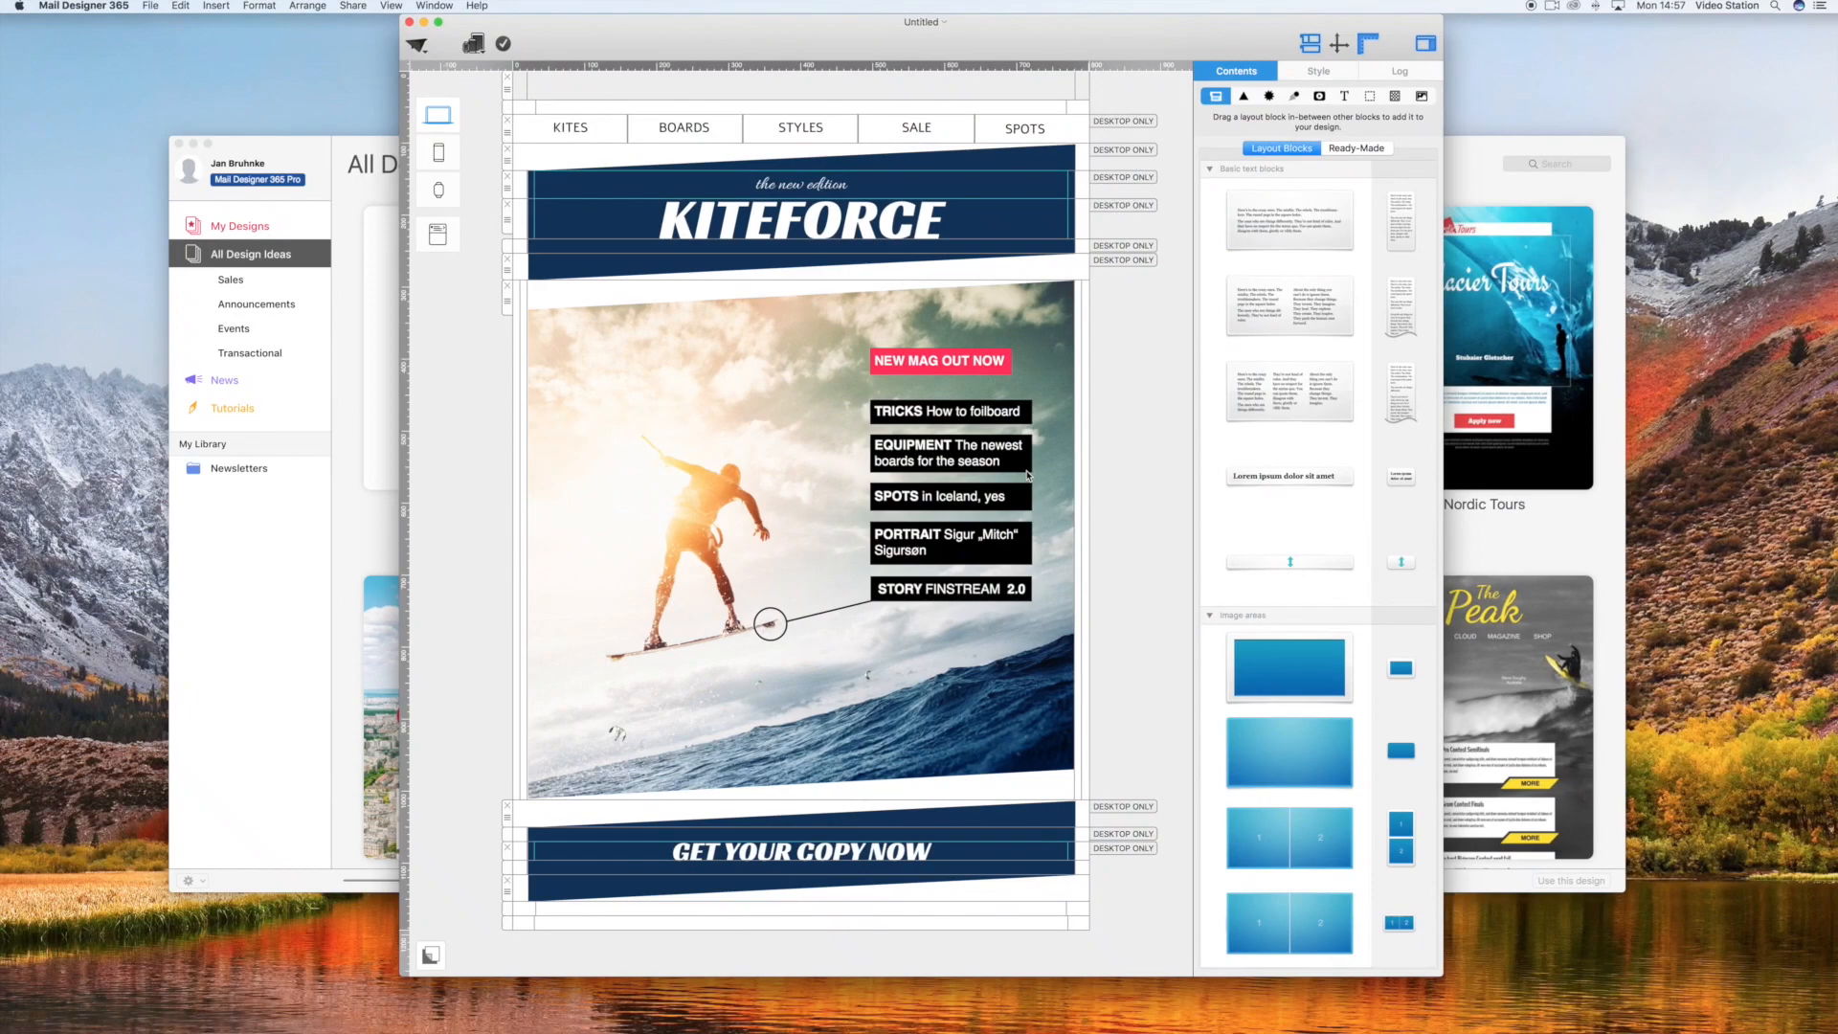
click(1470, 75)
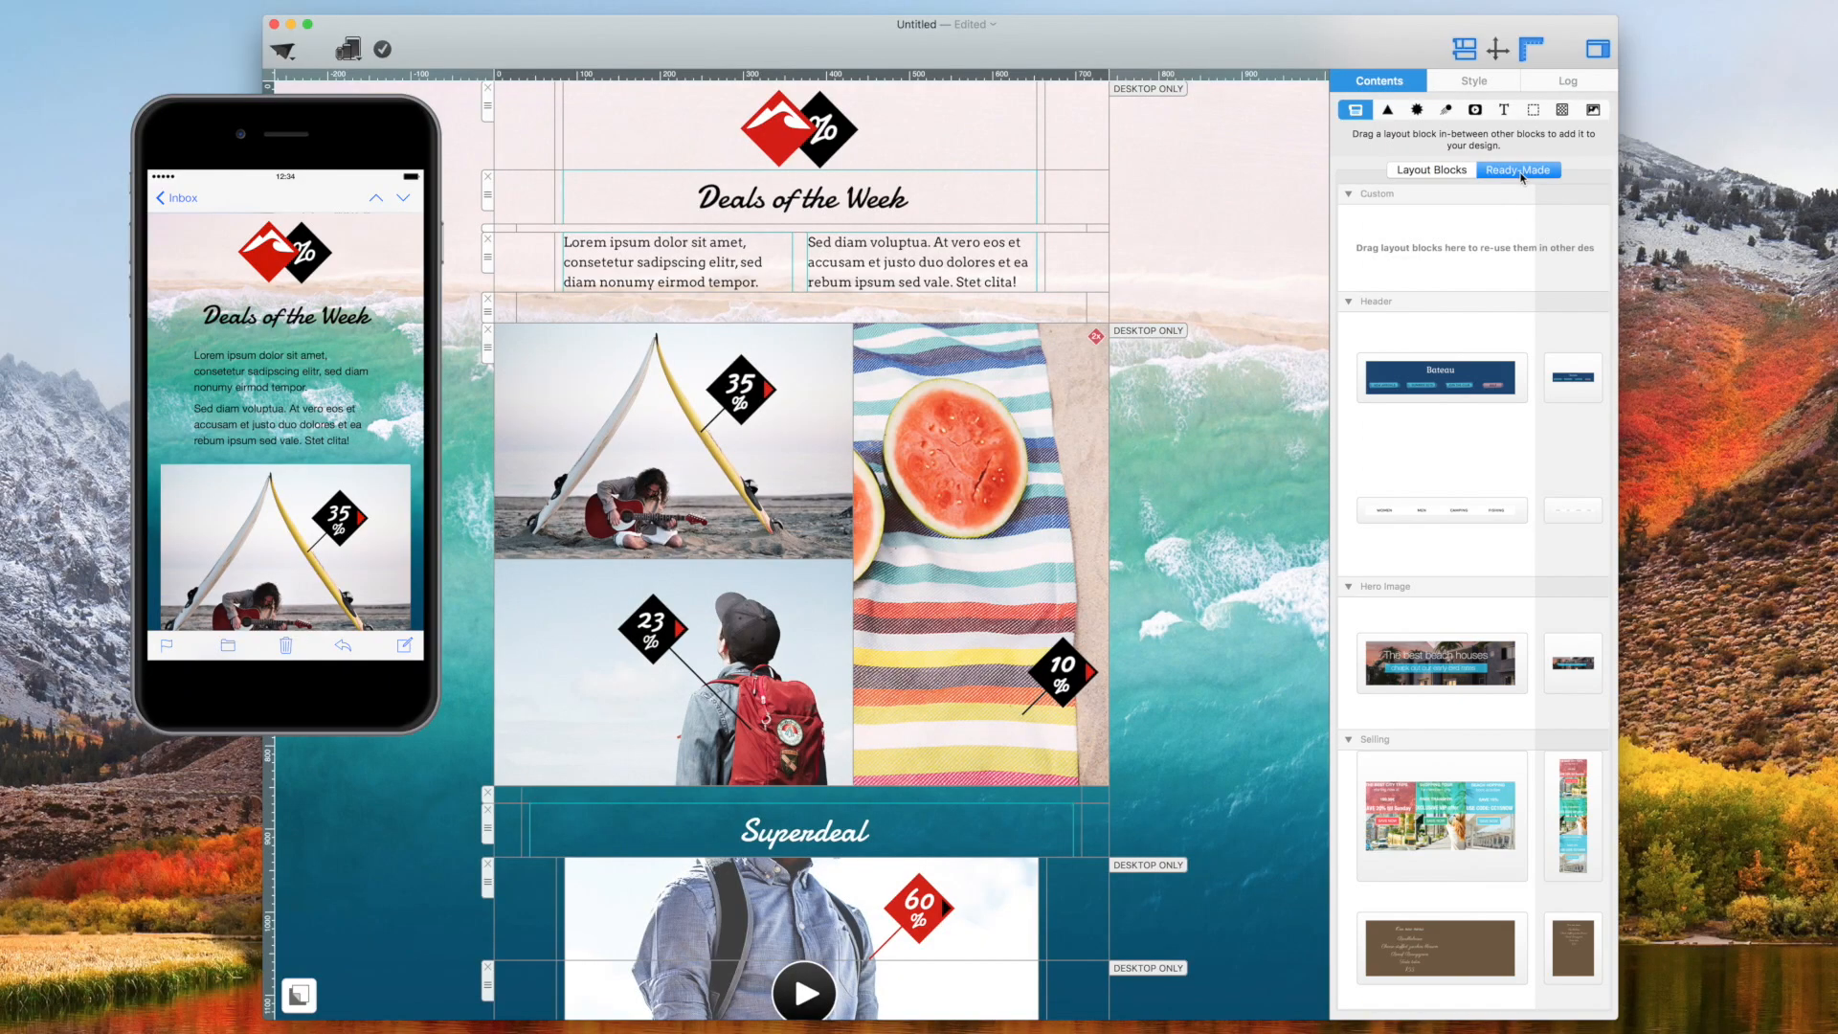
Scroll through the ready-made layout block categories beside the Deals of the Week design
scroll(down, 3)
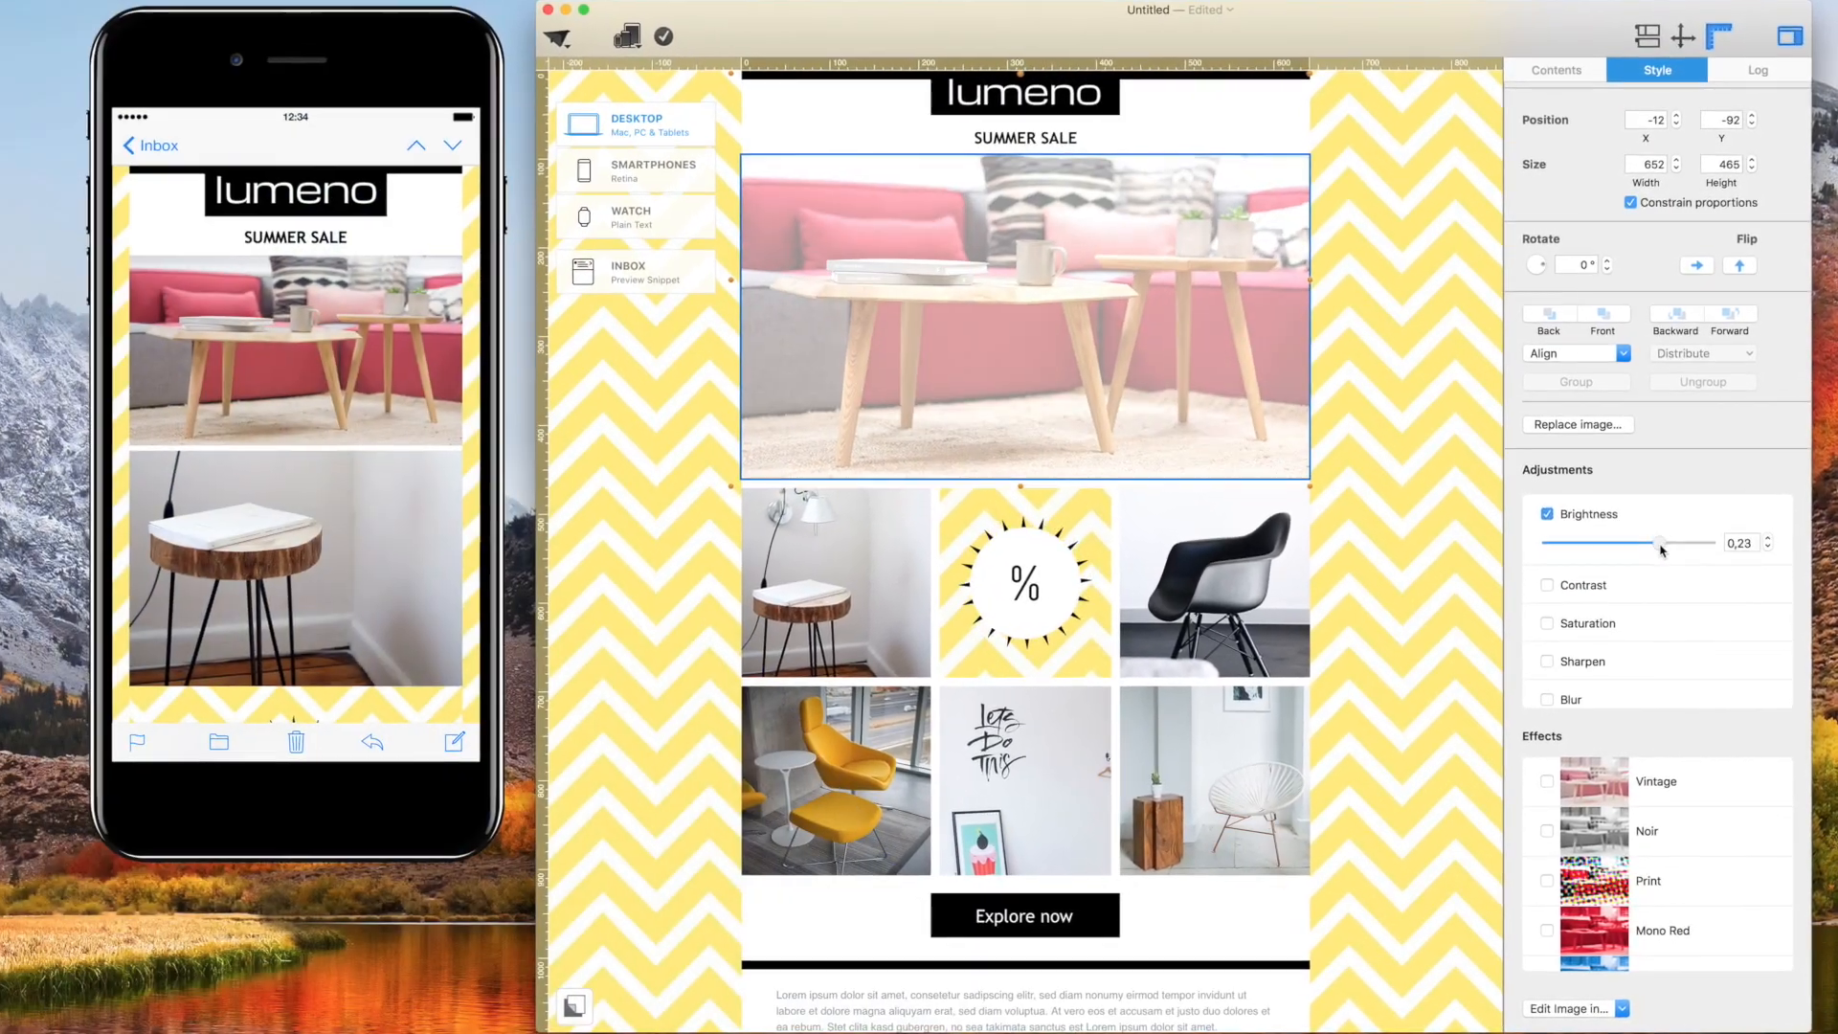
Raise the top furniture photo's Brightness to about 0,23
click(1547, 622)
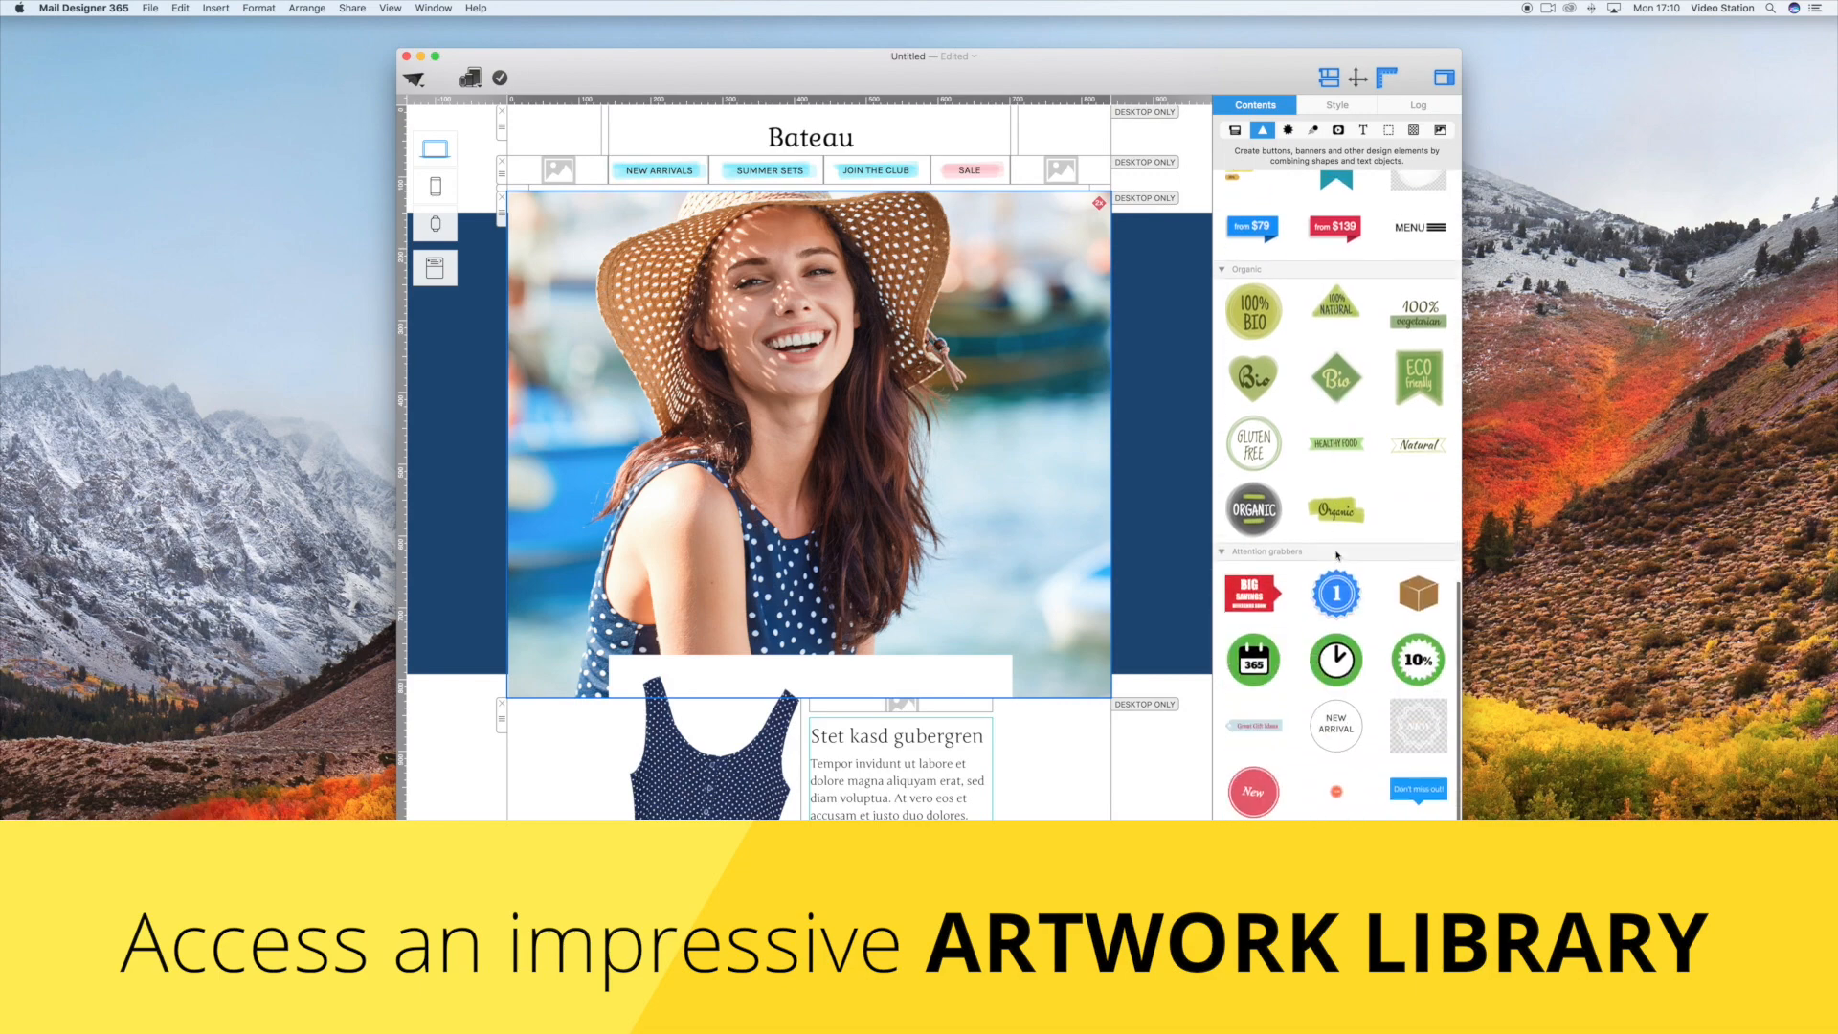
Drag a badge artwork from the library onto the Bateau design
drag(1334, 725, 982, 547)
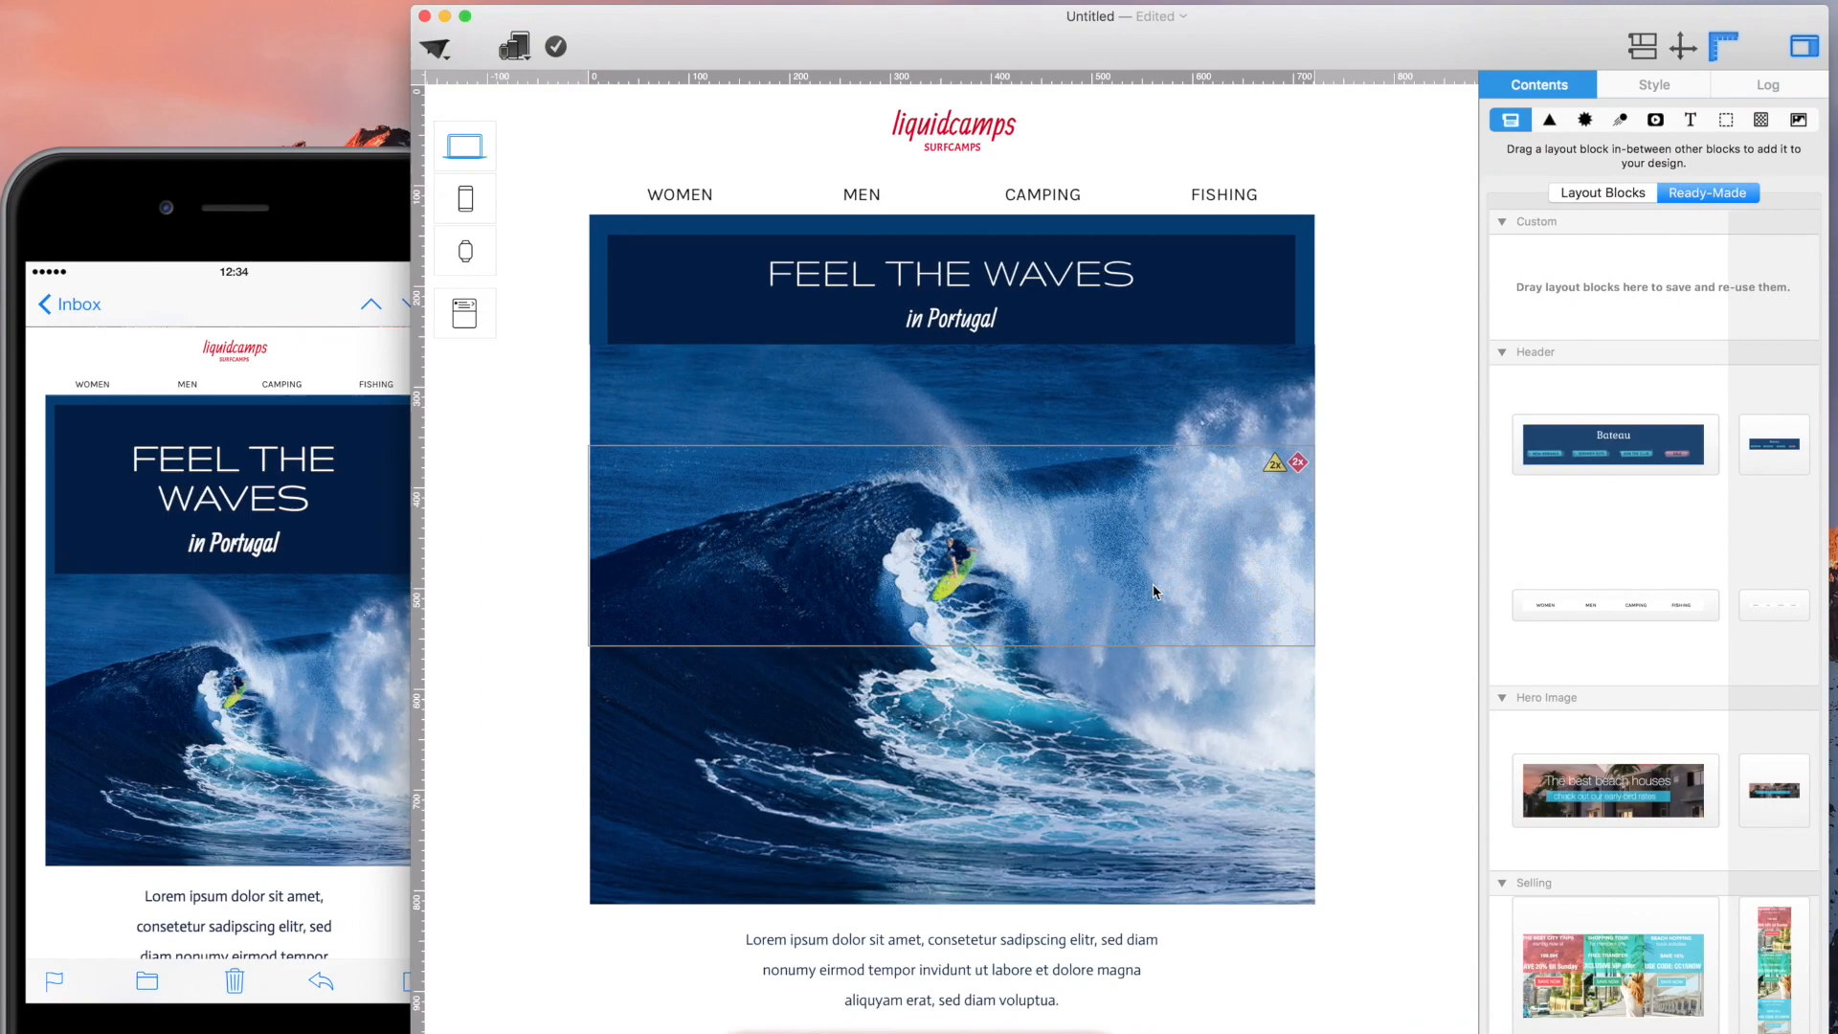
scroll(down, 3)
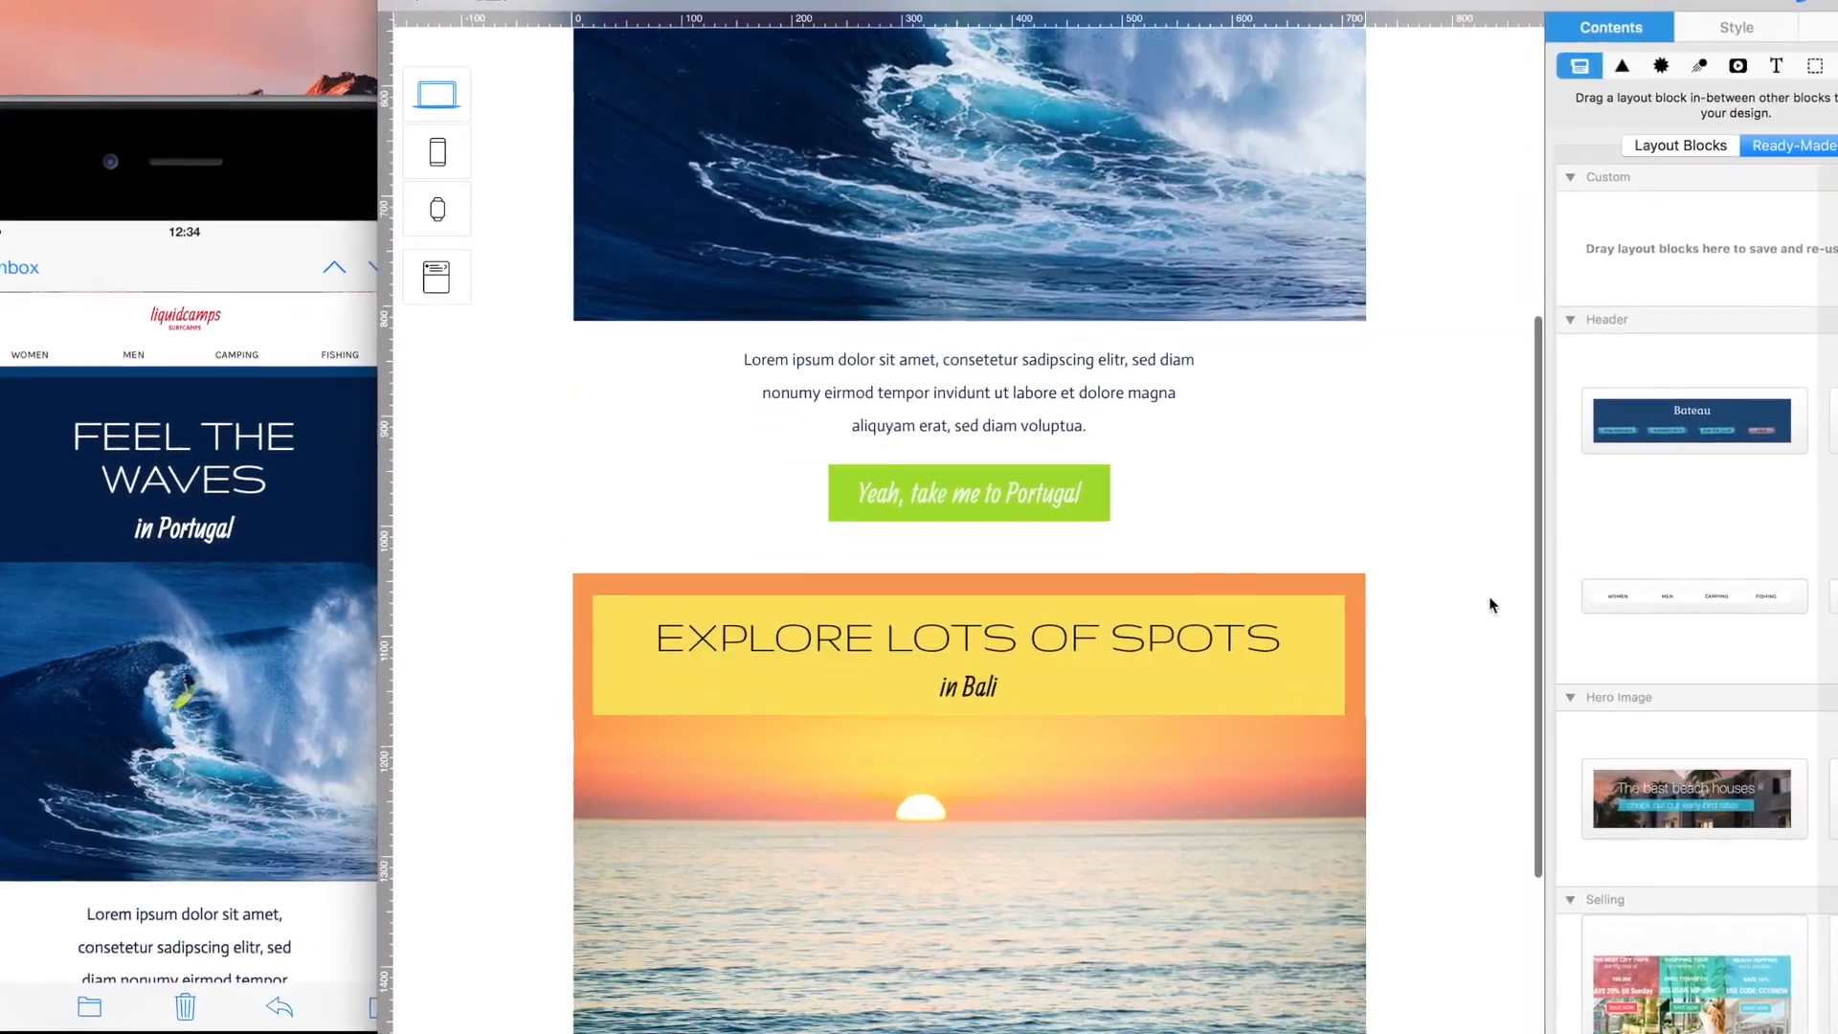